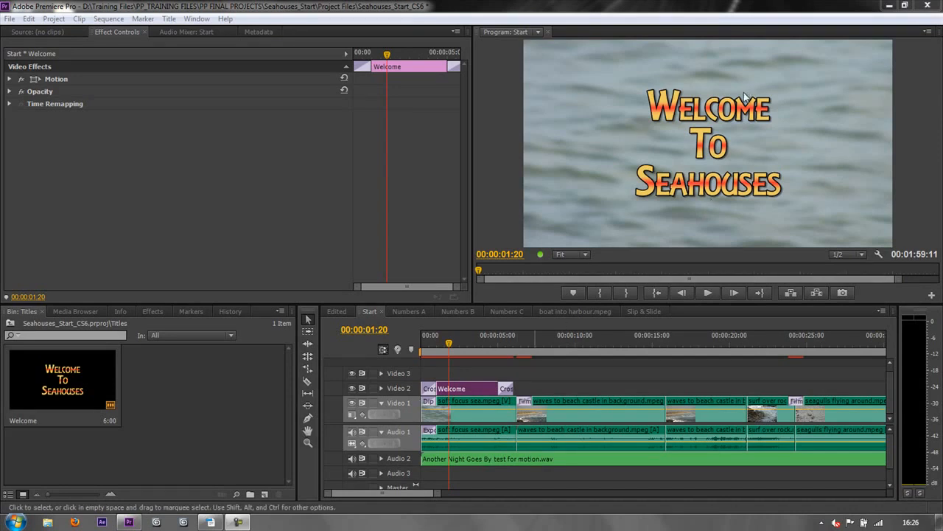
pyautogui.moveTo(741, 114)
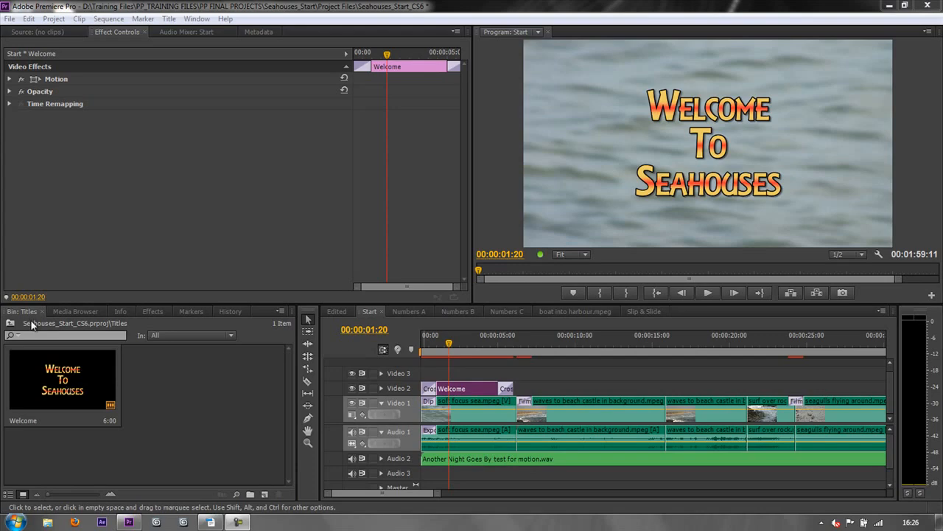
pyautogui.moveTo(44, 389)
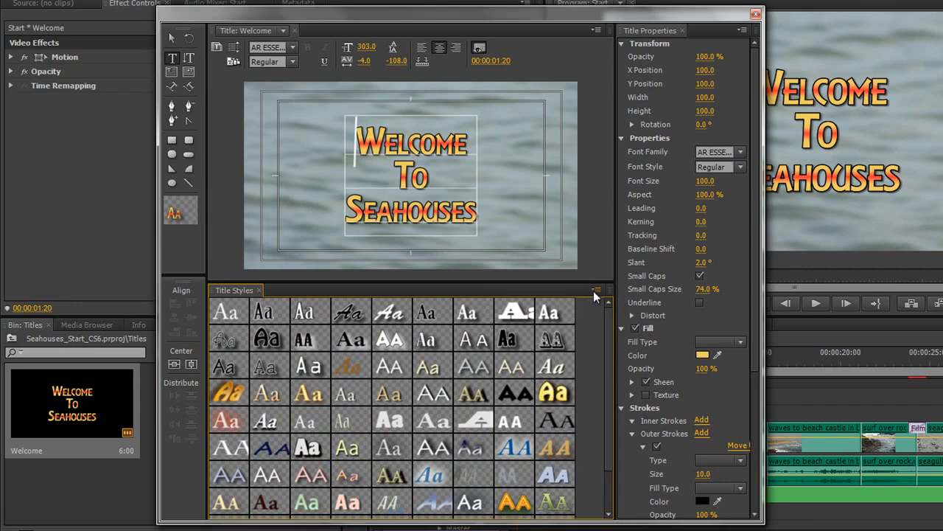
# Step: Save the Welcome text's gold look as a new title style named 'Andrew'
pyautogui.click(597, 289)
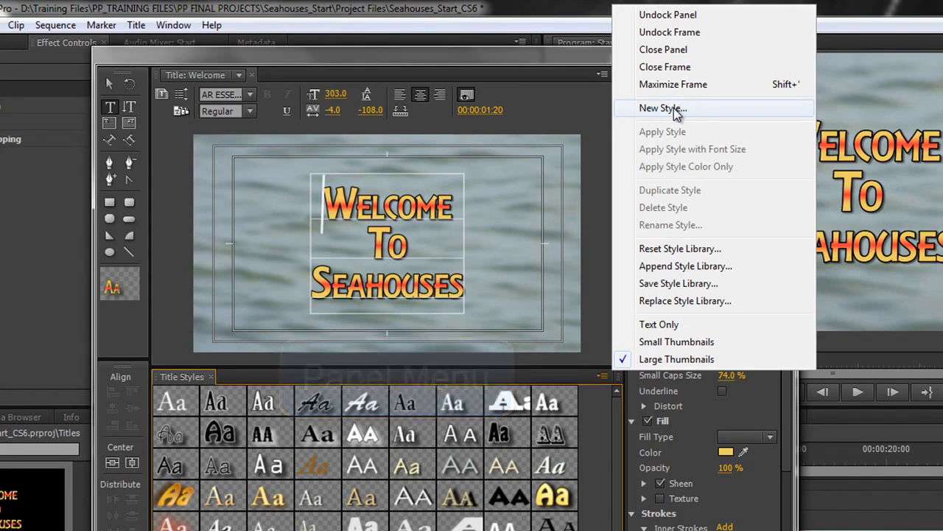
pyautogui.click(662, 108)
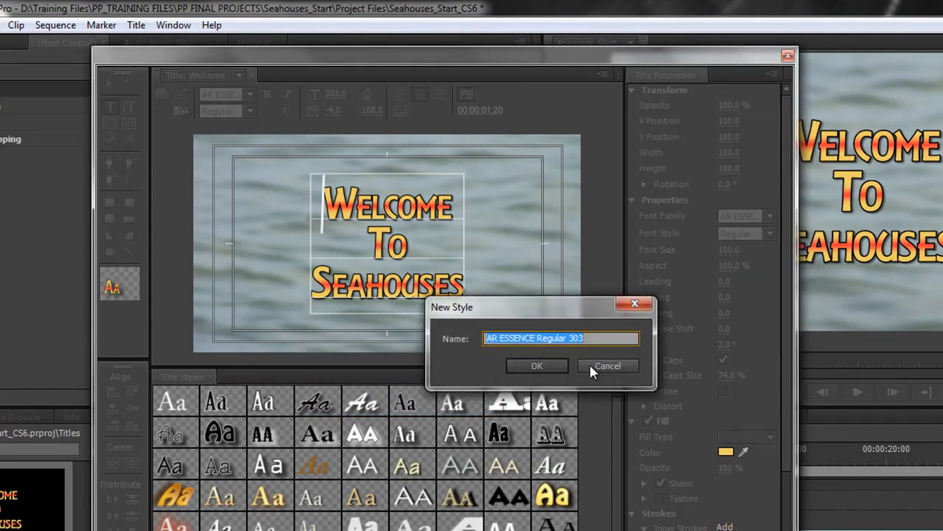
pyautogui.write('A')
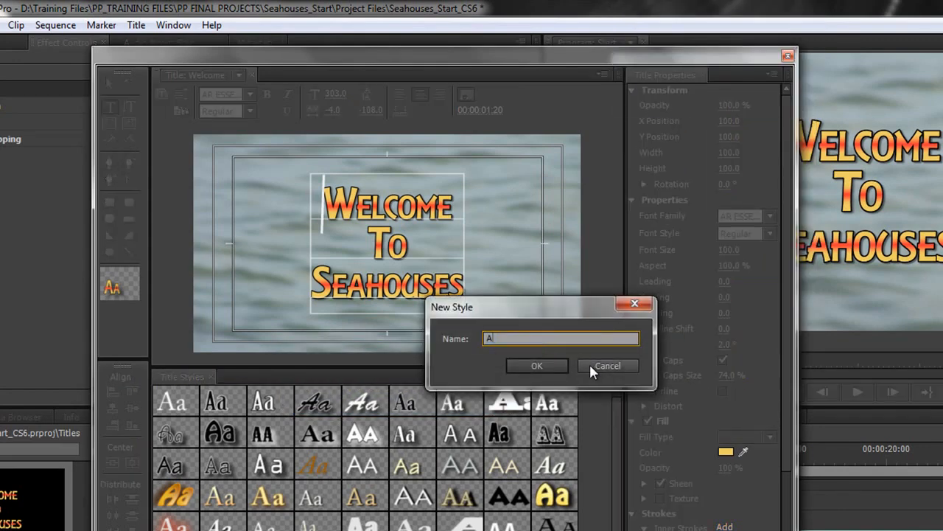
pyautogui.write('ndrew')
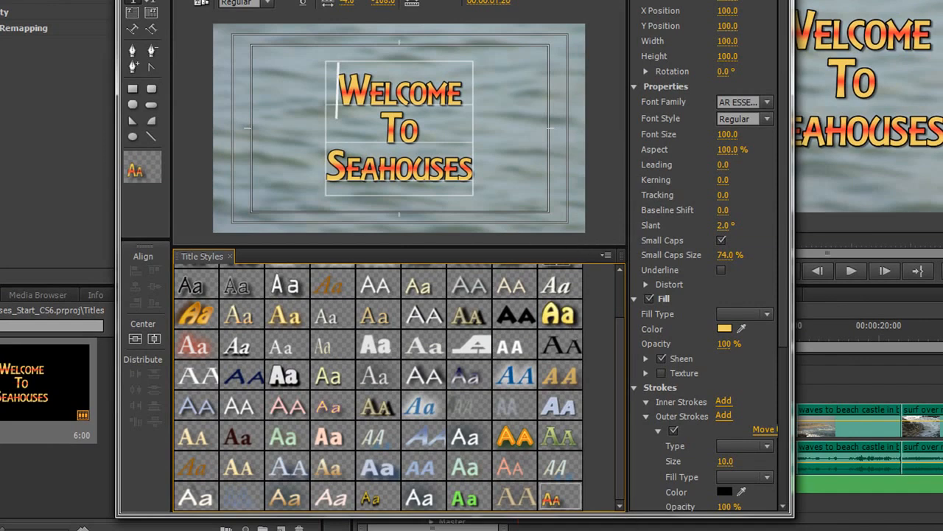
pyautogui.moveTo(561, 497)
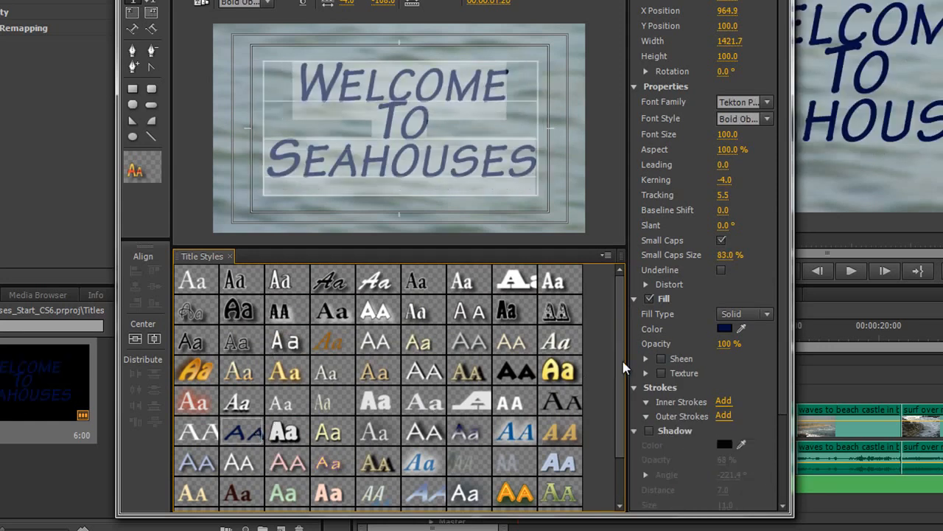
pyautogui.moveTo(469, 339)
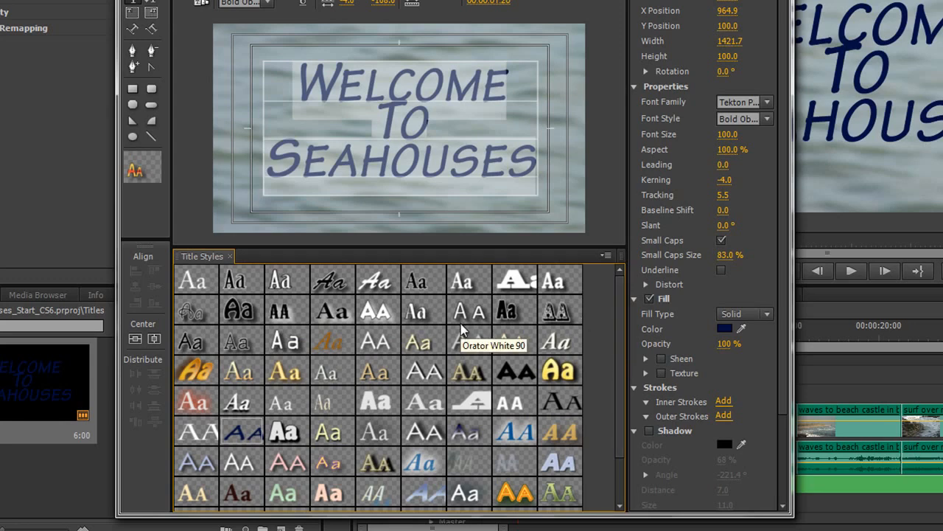
pyautogui.moveTo(598, 456)
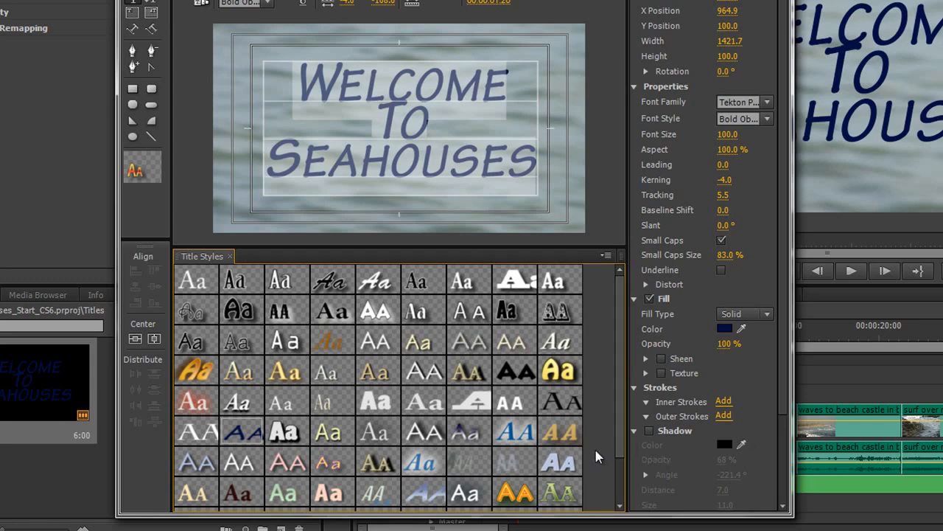
# Step: Scroll down the Title Styles list
pyautogui.scroll(-3)
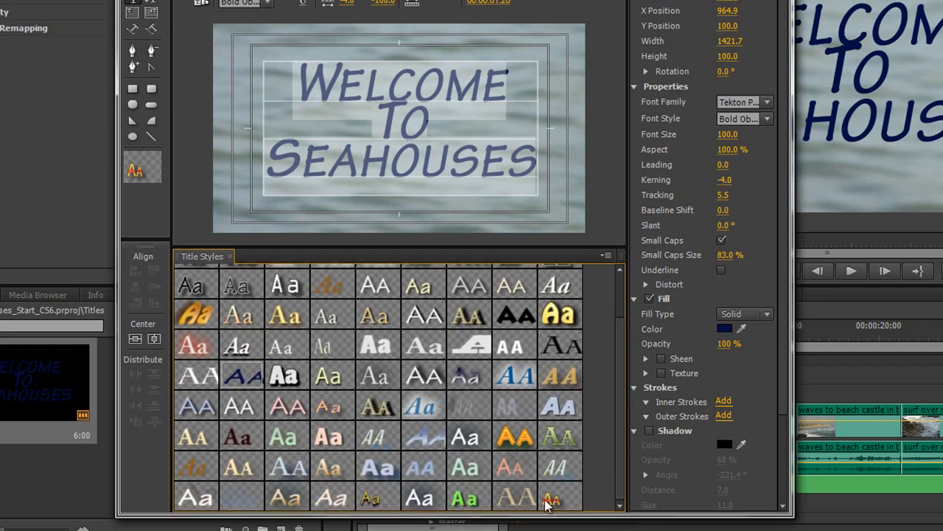
# Step: Reapply the saved gold style to Welcome, with kerning -8 and tracking 29
pyautogui.click(559, 496)
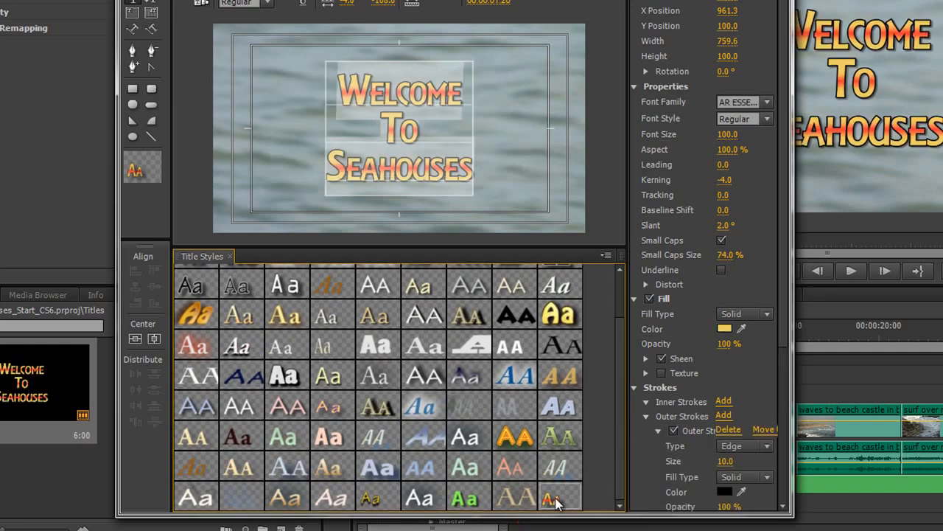
pyautogui.click(560, 494)
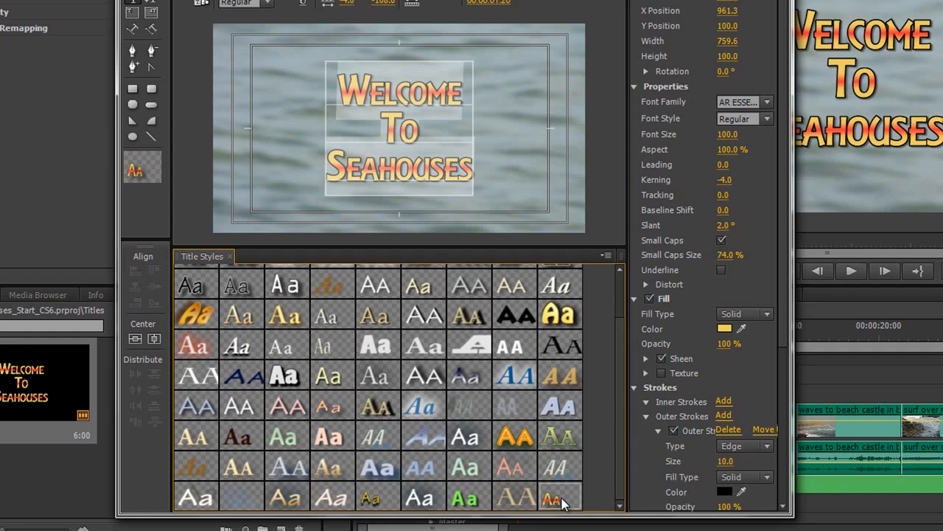
pyautogui.moveTo(560, 497)
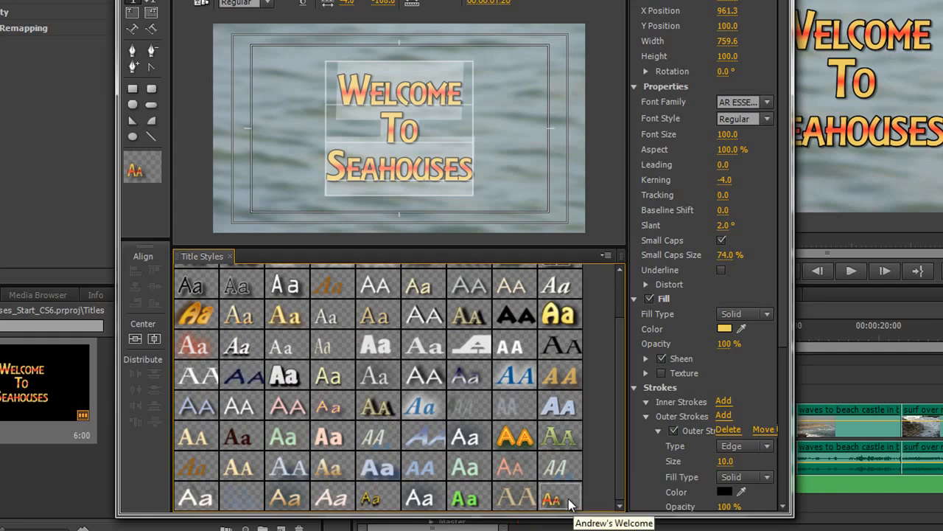
pyautogui.moveTo(568, 503)
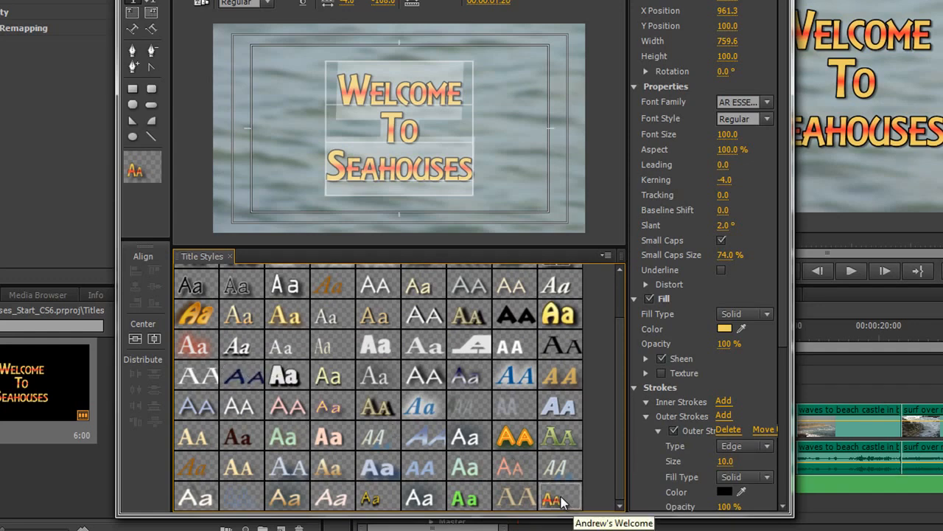
pyautogui.moveTo(594, 472)
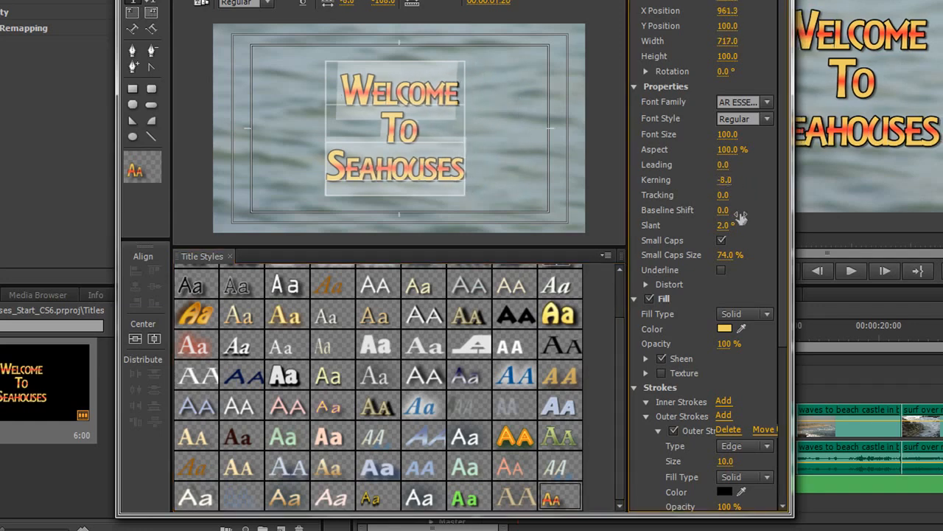
pyautogui.moveTo(725, 195); pyautogui.dragTo(743, 194)
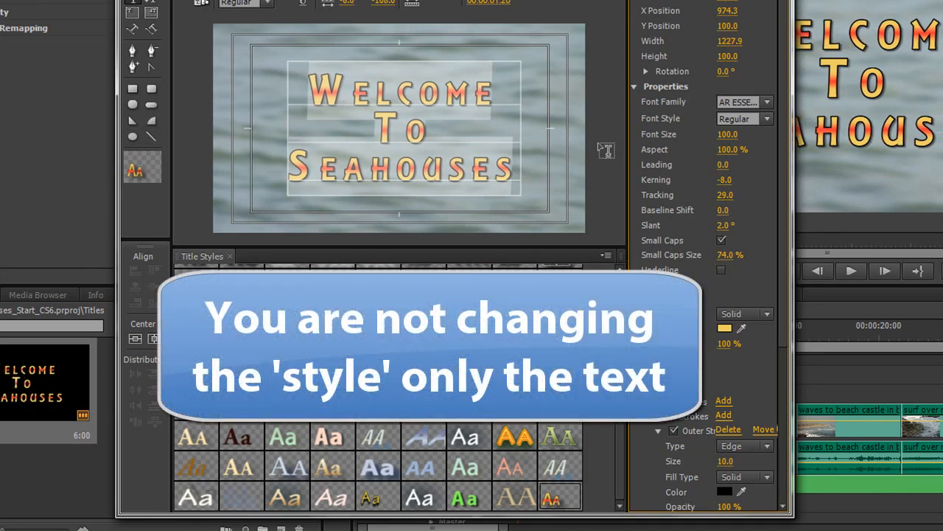
pyautogui.moveTo(561, 503)
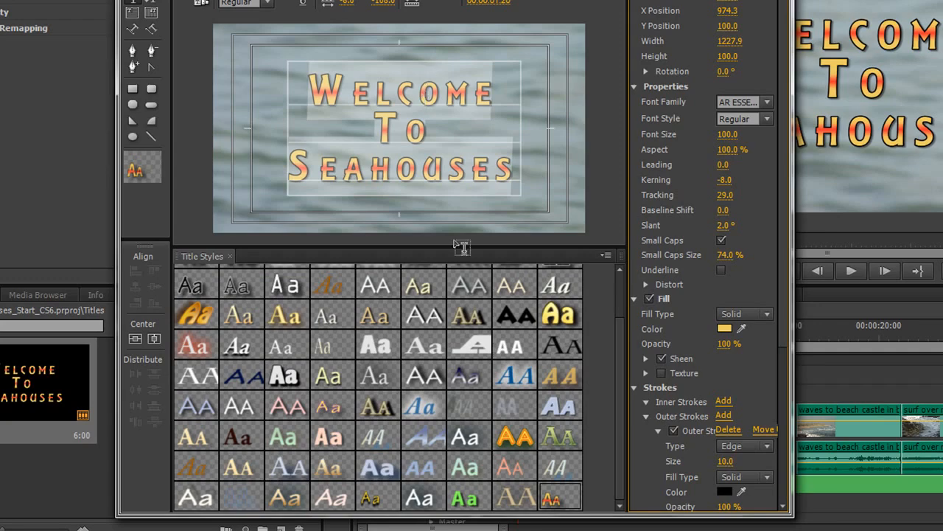
pyautogui.moveTo(415, 194)
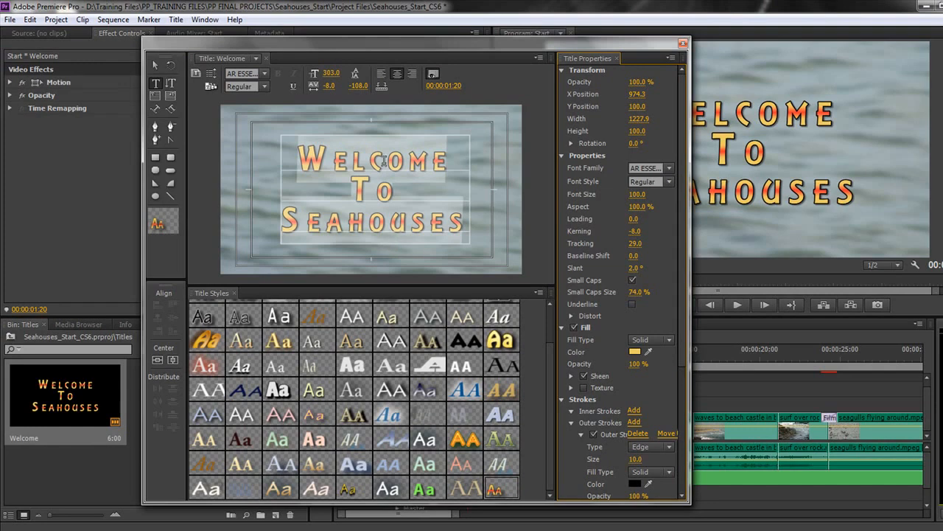
pyautogui.moveTo(76, 404)
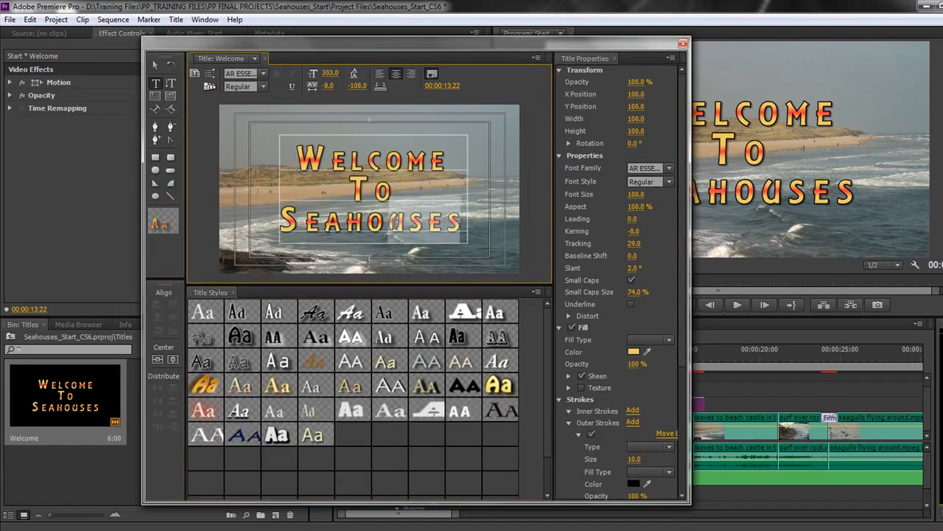
# Step: Close the Titler, returning to the sequence with the widely spaced Welcome title
pyautogui.scroll(-3)
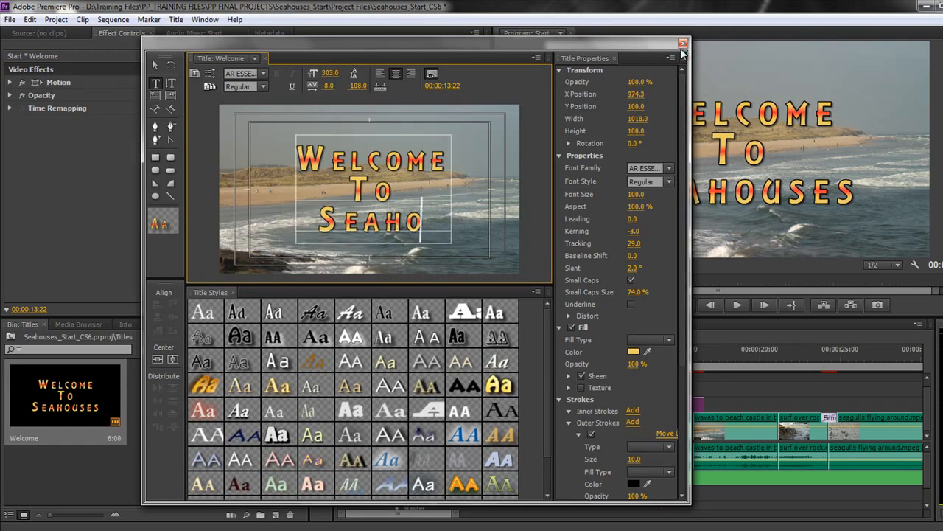
pyautogui.click(683, 42)
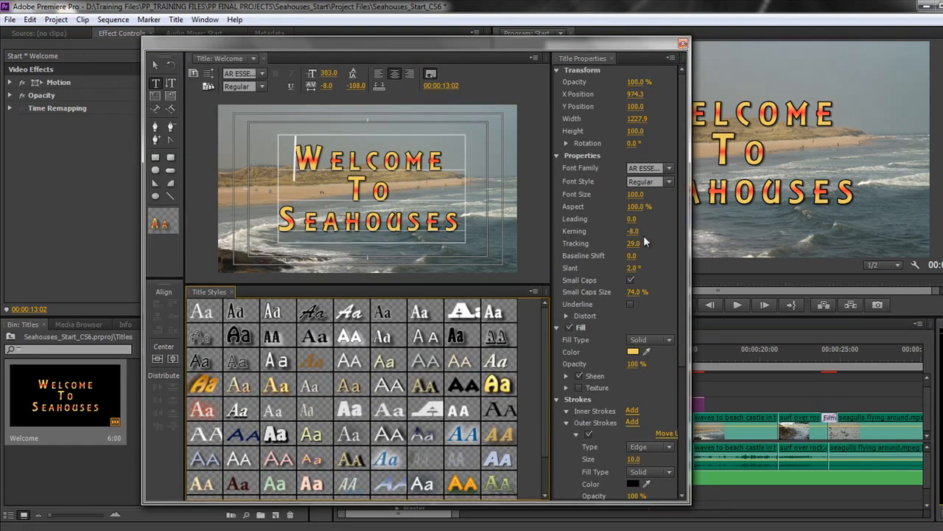
pyautogui.click(682, 42)
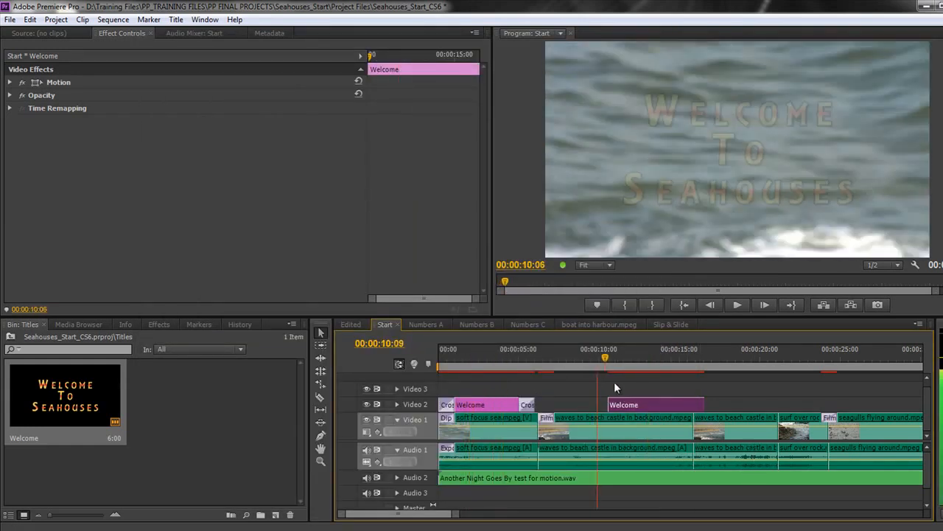
# Step: Select and delete the second Welcome clip near ten seconds on Video 2
pyautogui.click(639, 404)
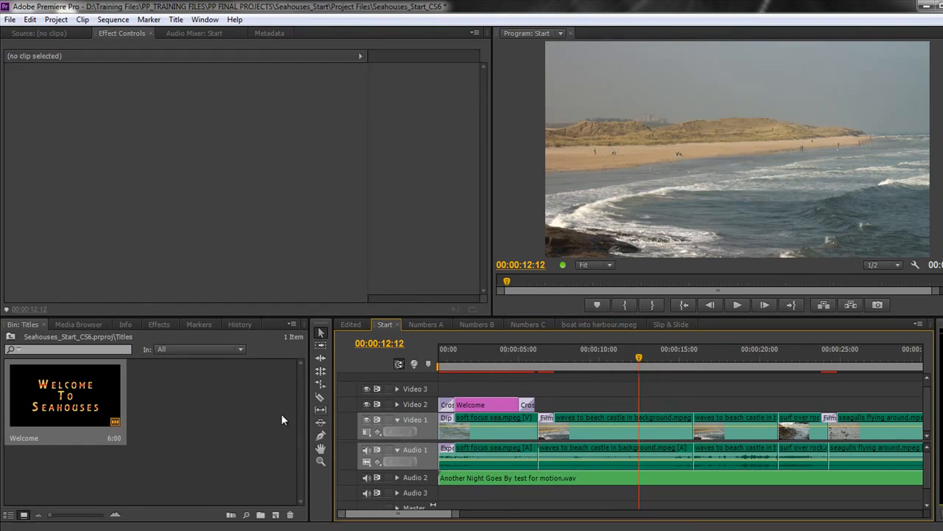
pyautogui.moveTo(282, 418)
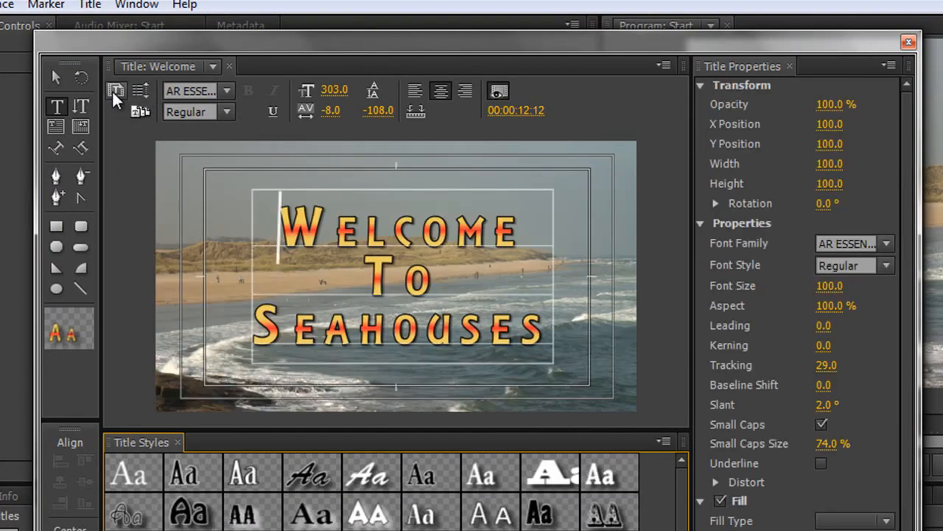
pyautogui.moveTo(117, 90)
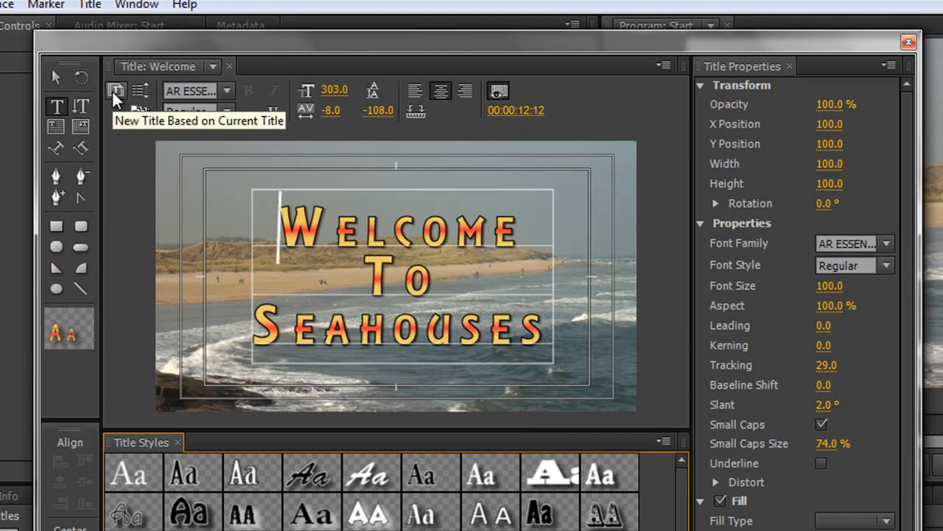
# Step: Create a title based on Welcome named 'Here is the sea'
pyautogui.click(117, 90)
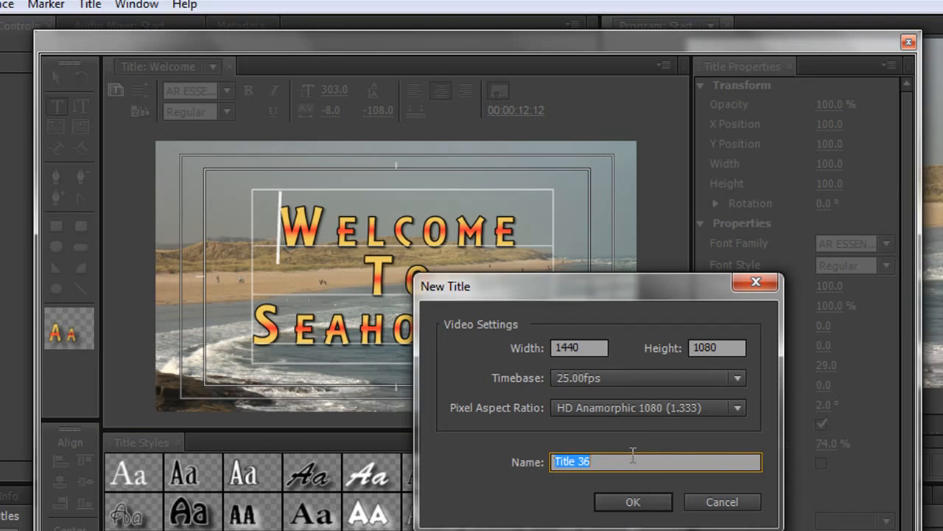
pyautogui.write('Here')
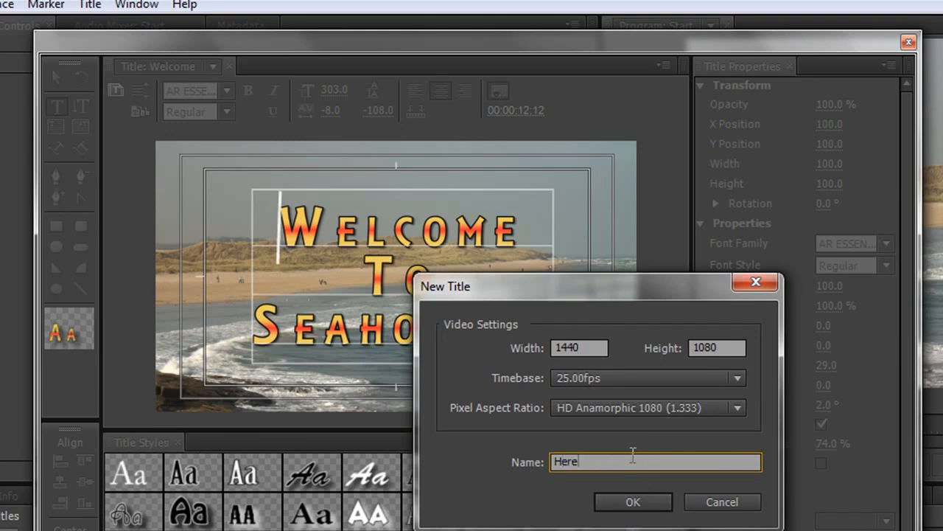
pyautogui.write('is the sea')
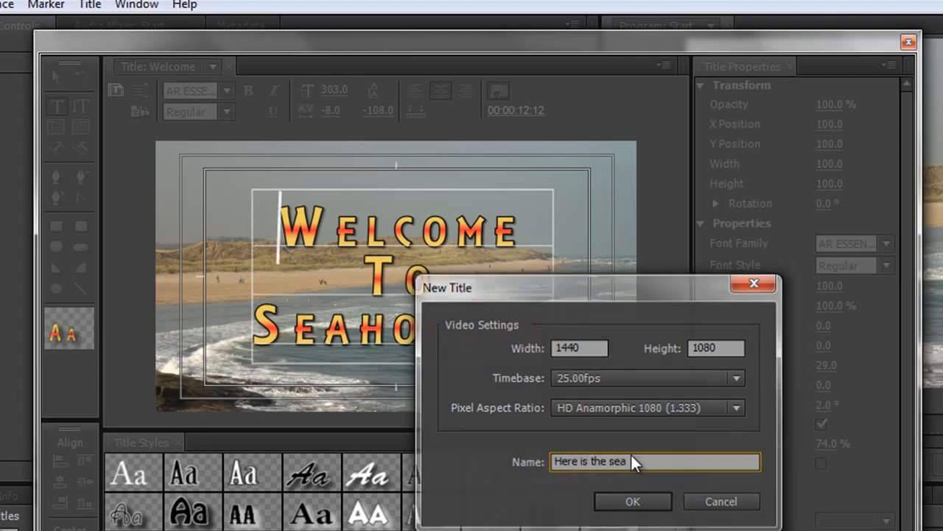
pyautogui.click(632, 501)
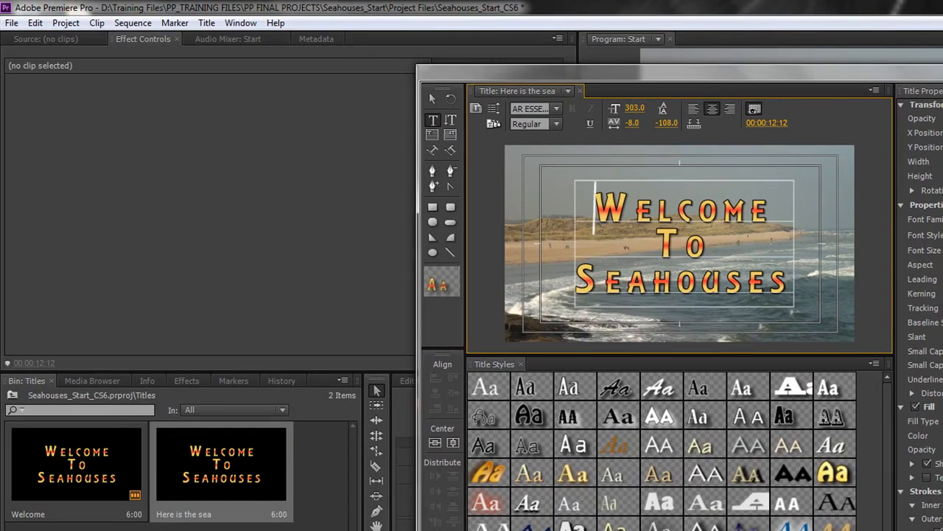
pyautogui.moveTo(164, 526)
pyautogui.write('Here')
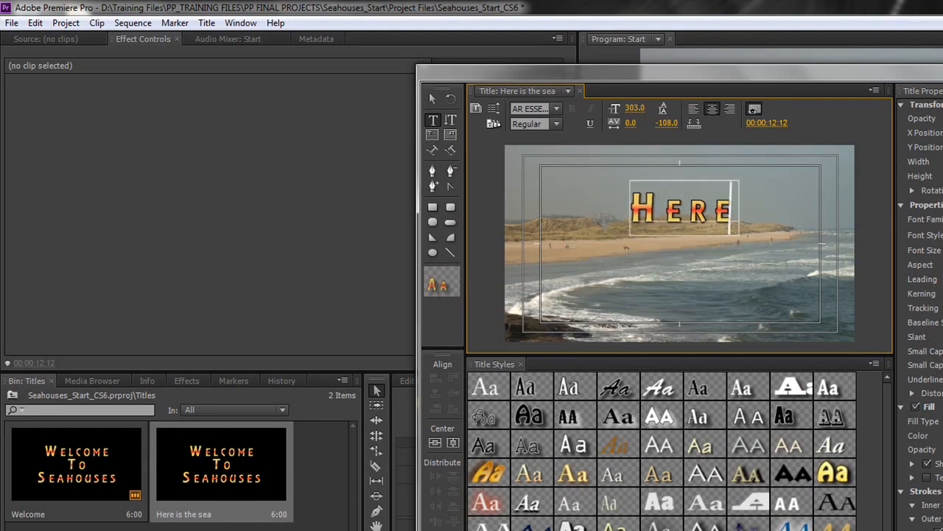
# Step: Replace the title text with HERE, IS THE and SEA on separate lines
pyautogui.write('IS')
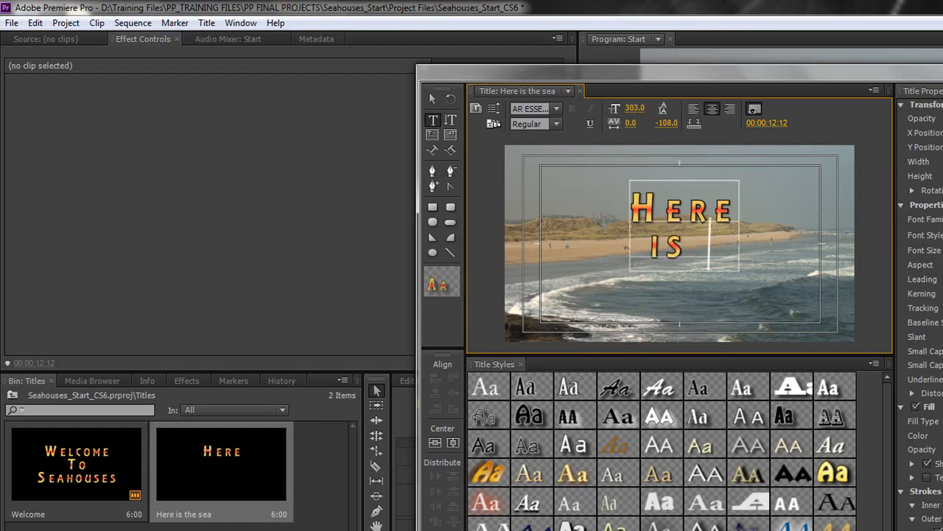
pyautogui.write('THE SEA')
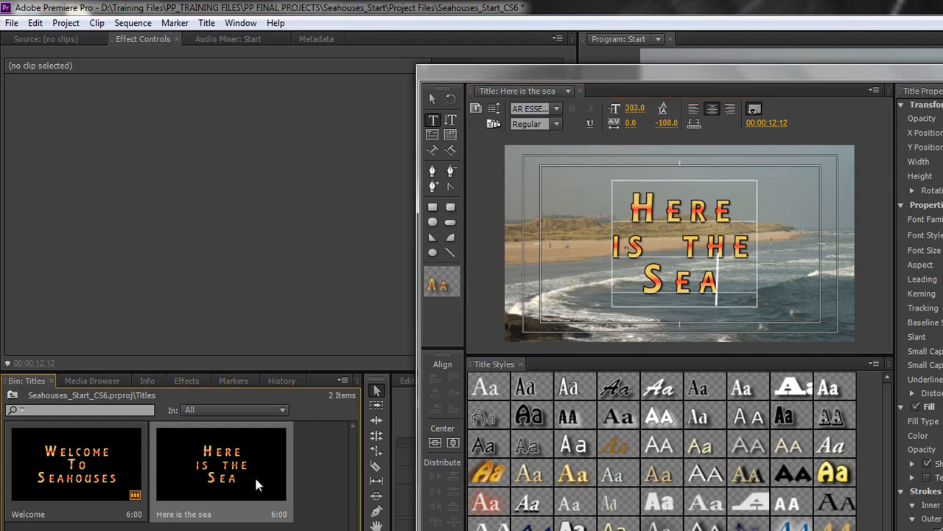
pyautogui.moveTo(409, 421)
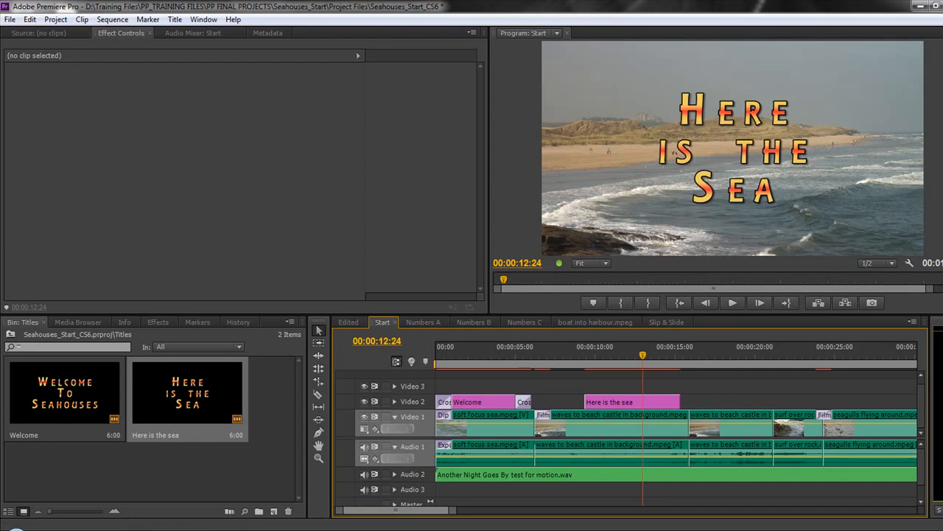
# Step: Reopen the 'Here is the sea' title from the Titles bin in the Titler
pyautogui.doubleClick(187, 393)
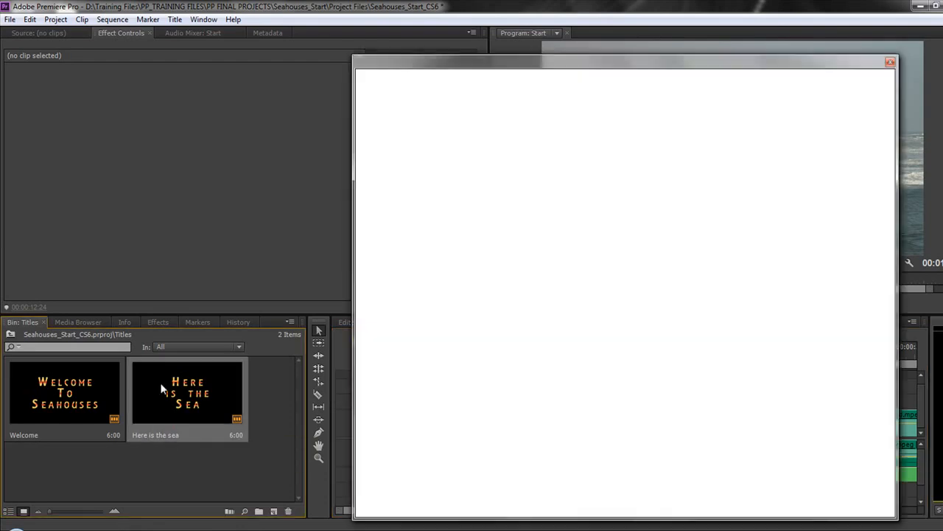
pyautogui.doubleClick(187, 391)
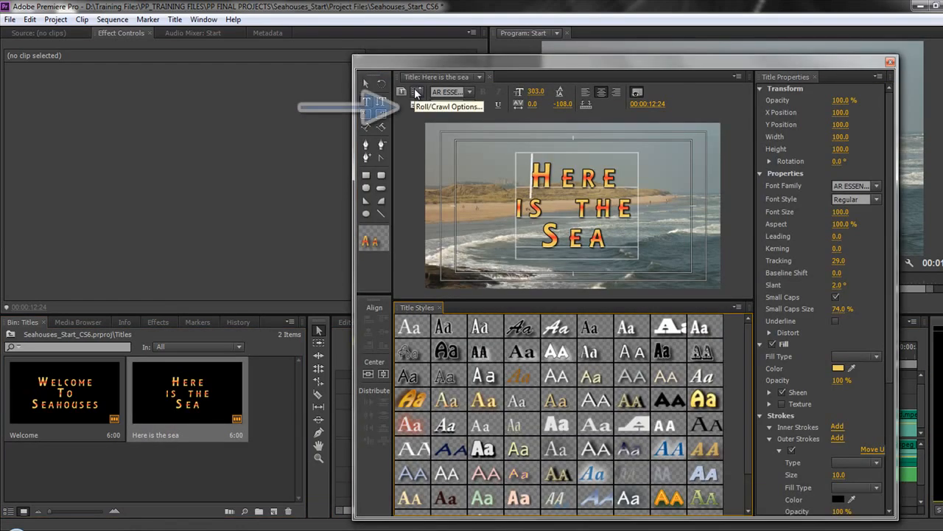
pyautogui.moveTo(417, 105)
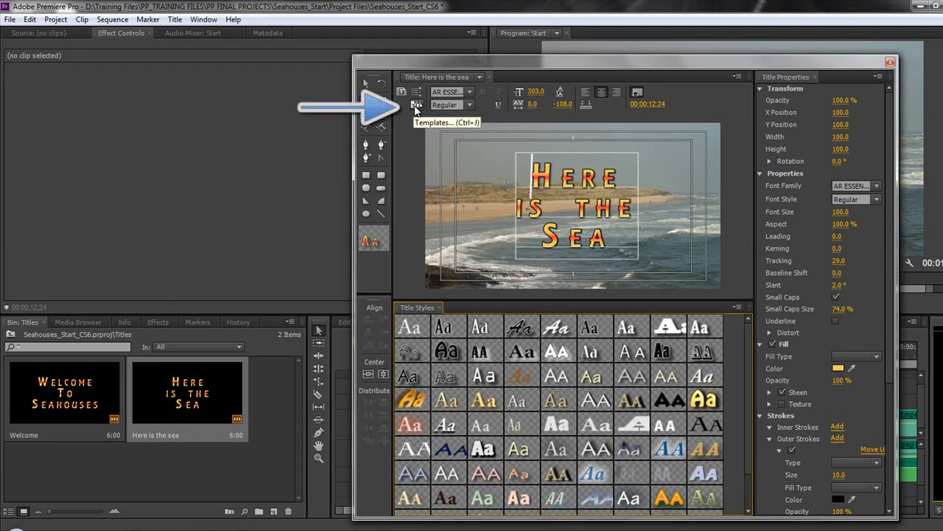